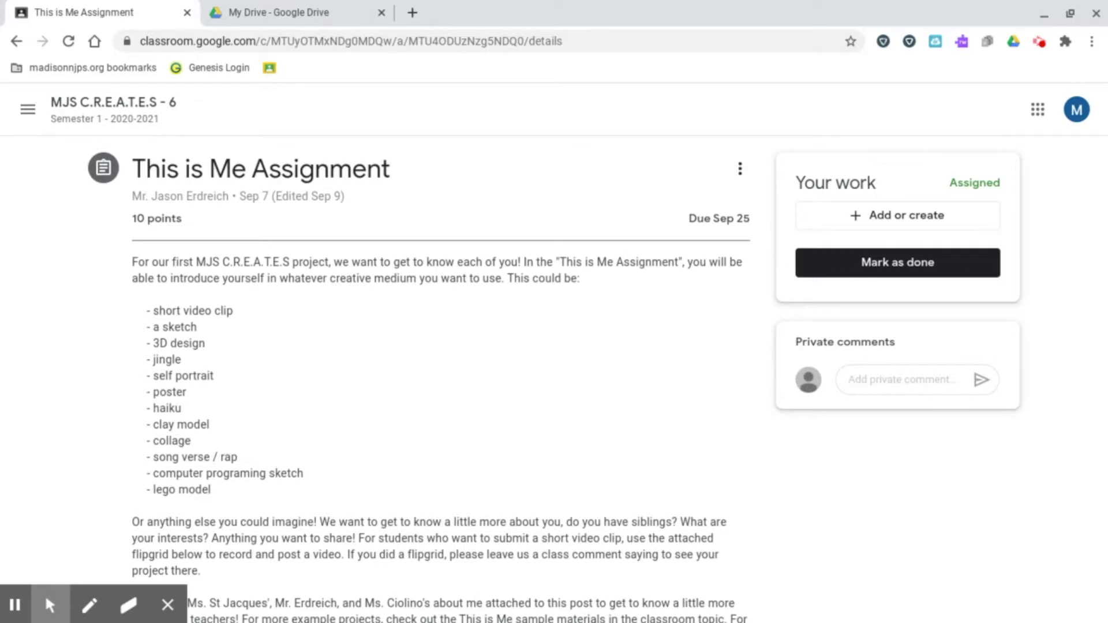
mouse_move(475, 167)
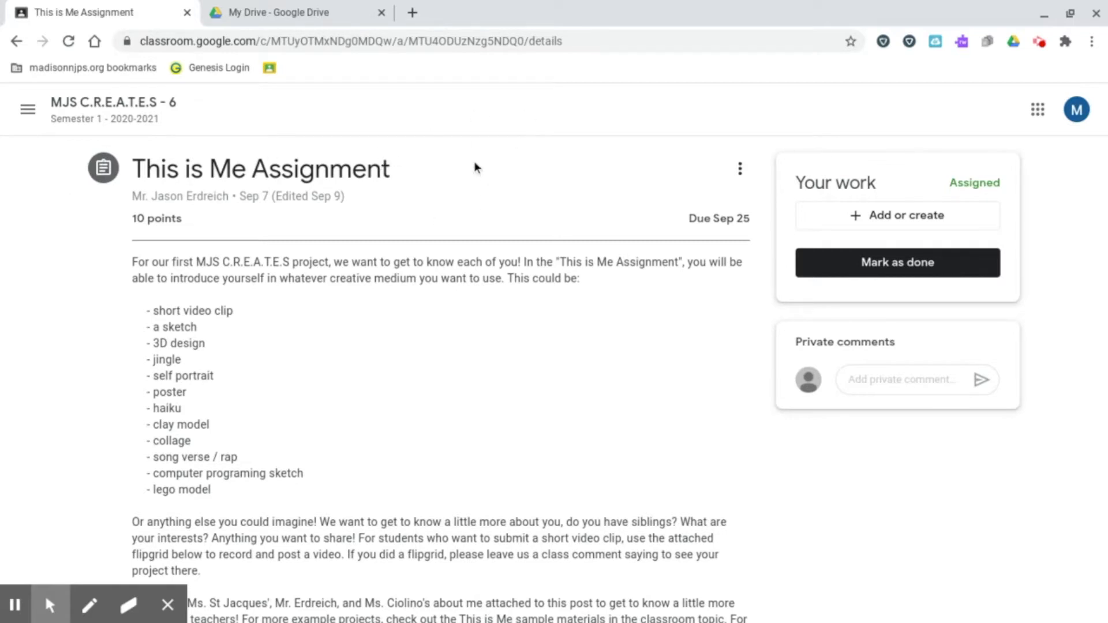
mouse_move(476, 185)
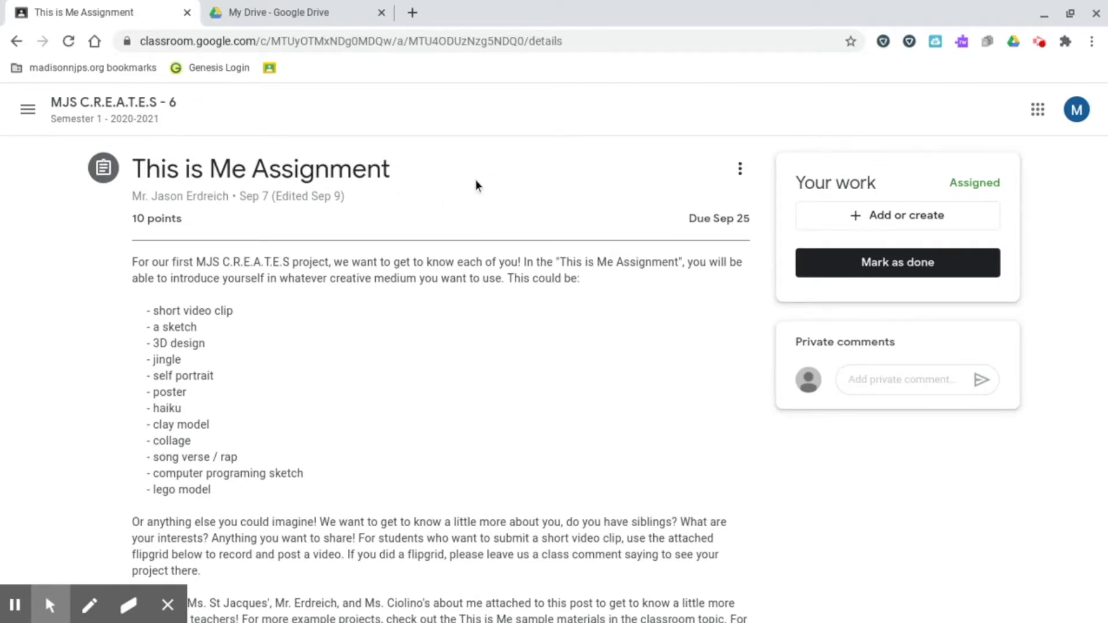
Step: Create a new Google Doc under Your work for the This is Me Assignment
click(897, 216)
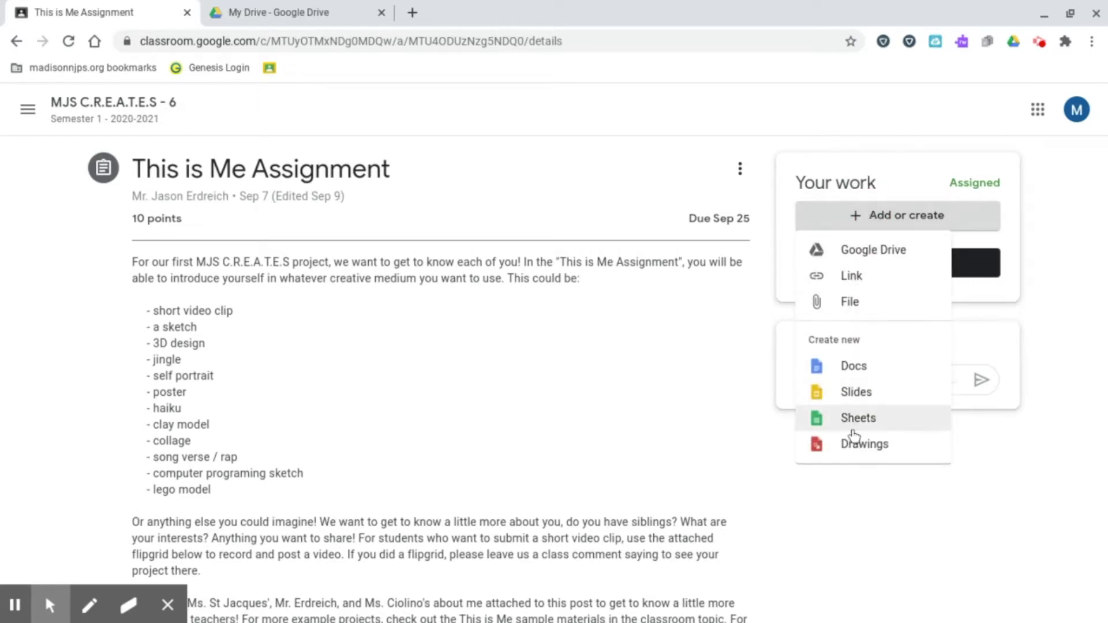
mouse_move(869, 396)
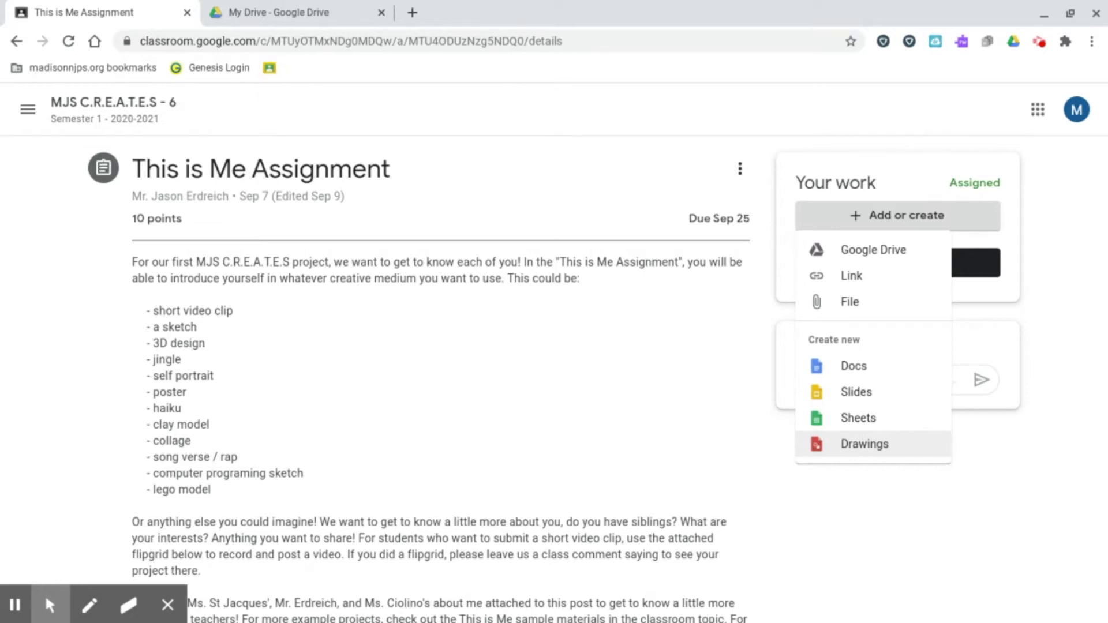
mouse_move(853, 365)
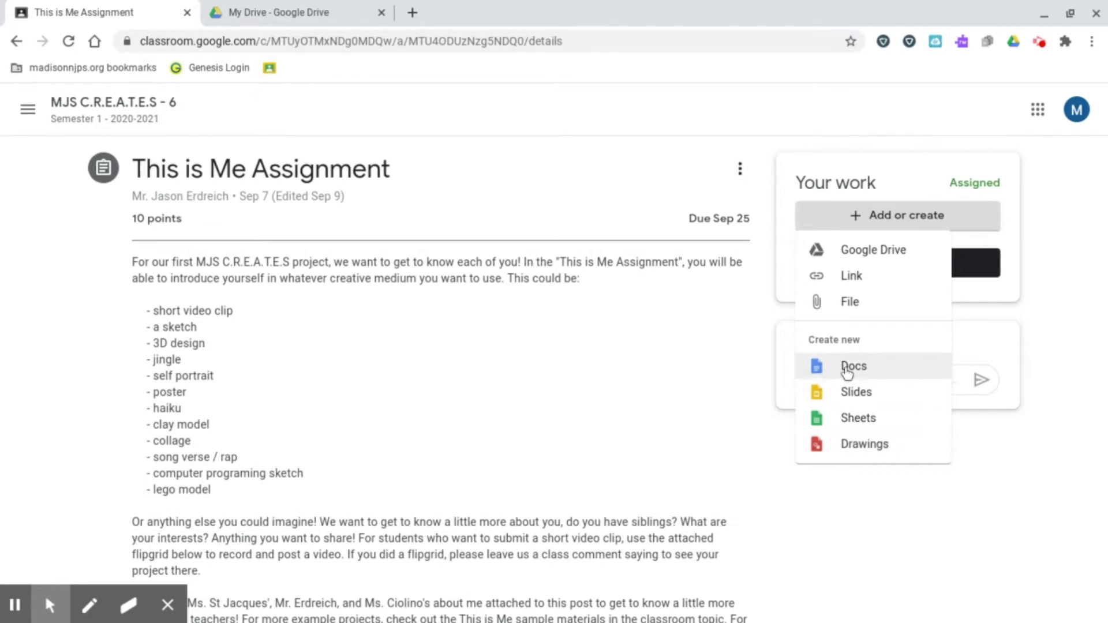
mouse_move(853, 366)
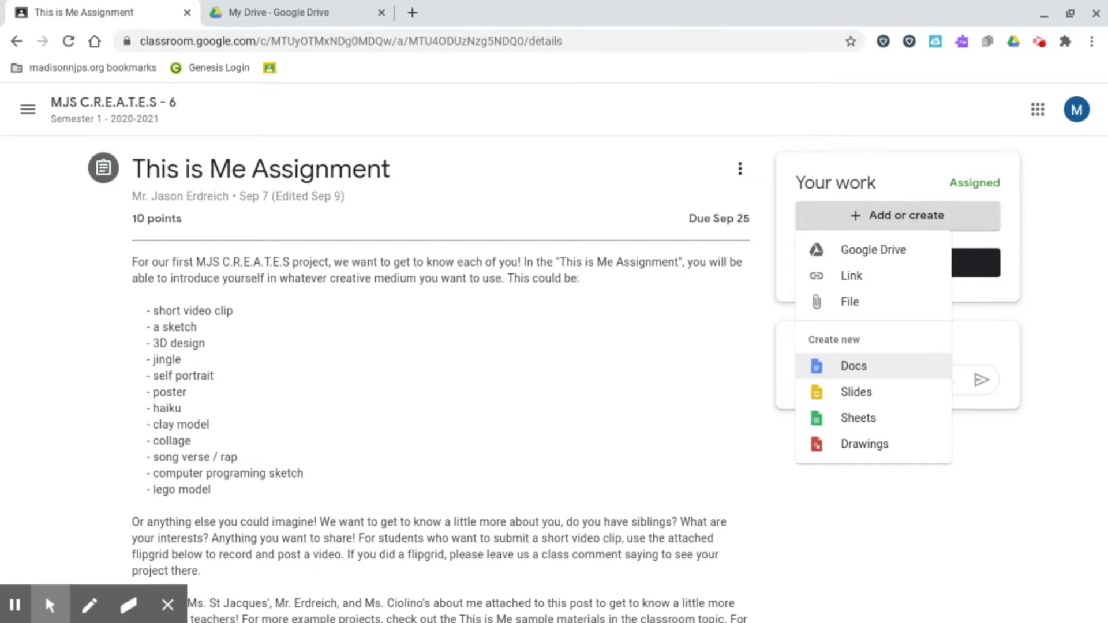
click(853, 366)
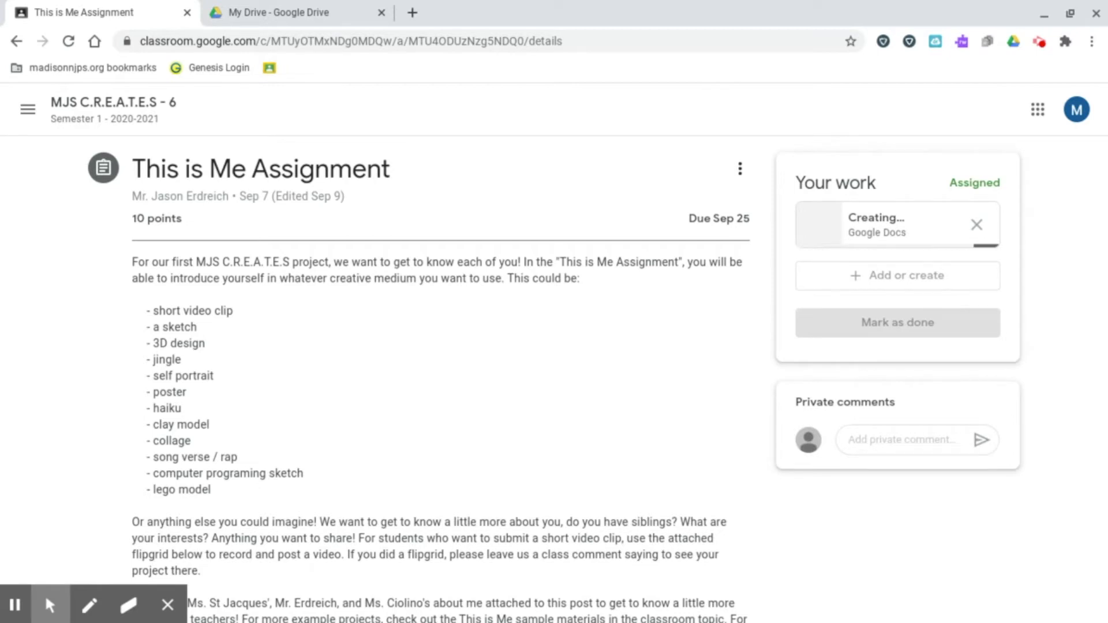
Step: Open the new MJS Student - This is Me Assignment document from Your work
click(890, 225)
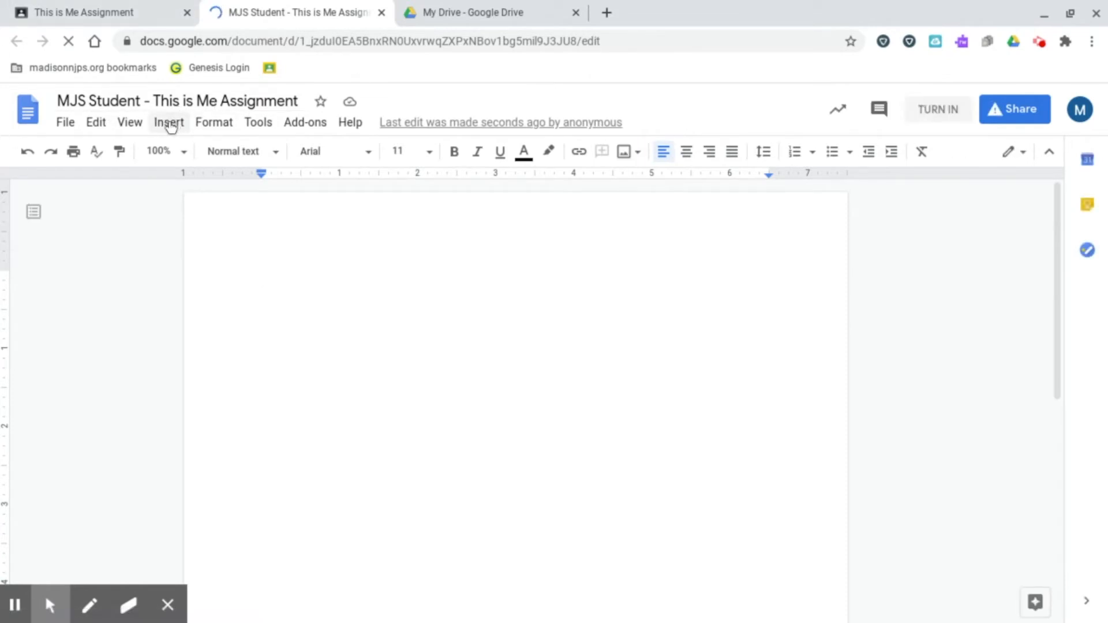
Step: Capture a webcam photo of the pencil sketch and insert it into the document
click(169, 123)
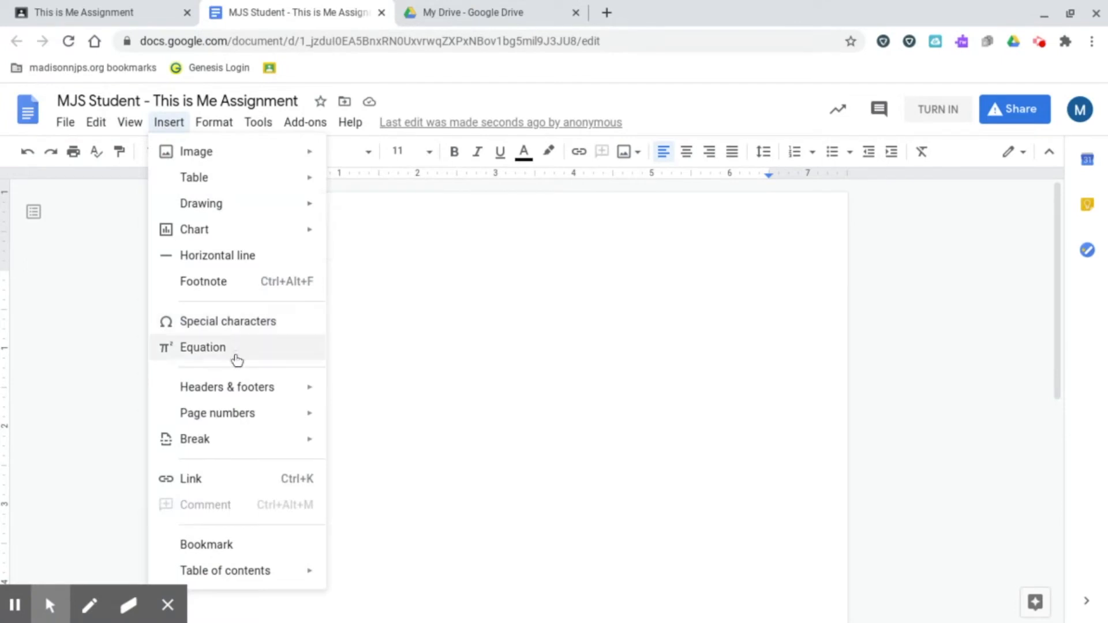
mouse_move(194, 178)
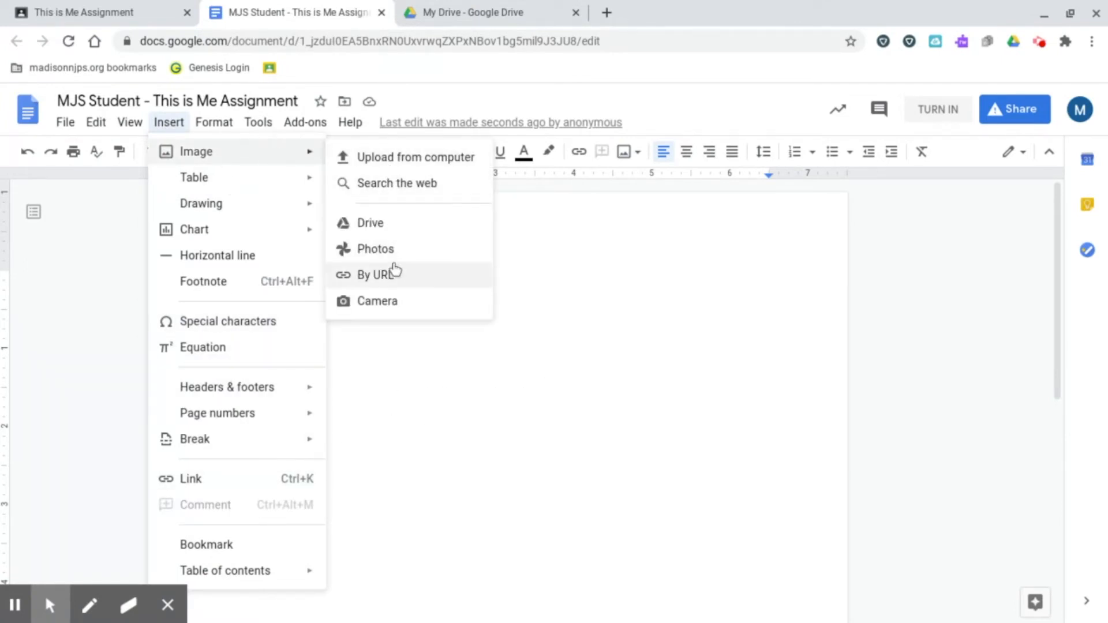
click(377, 301)
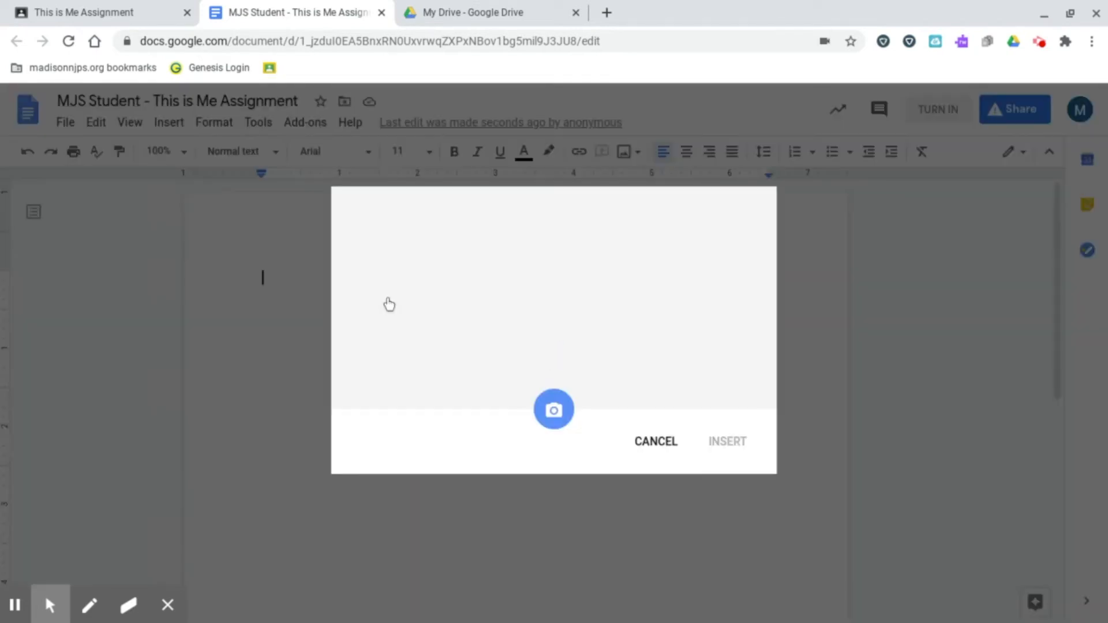
click(554, 408)
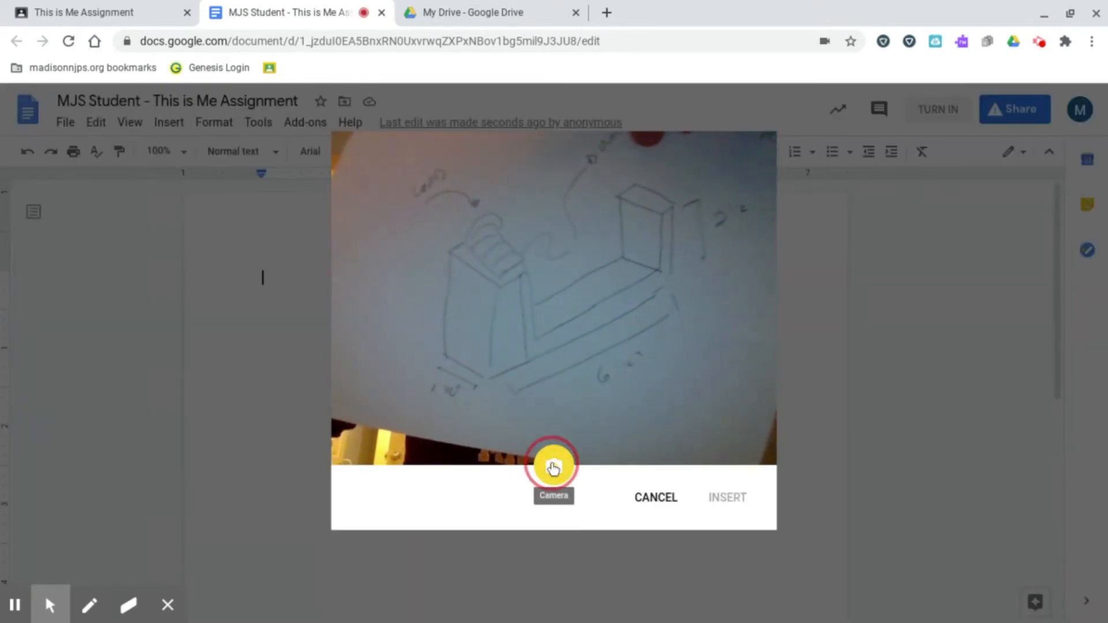
click(553, 465)
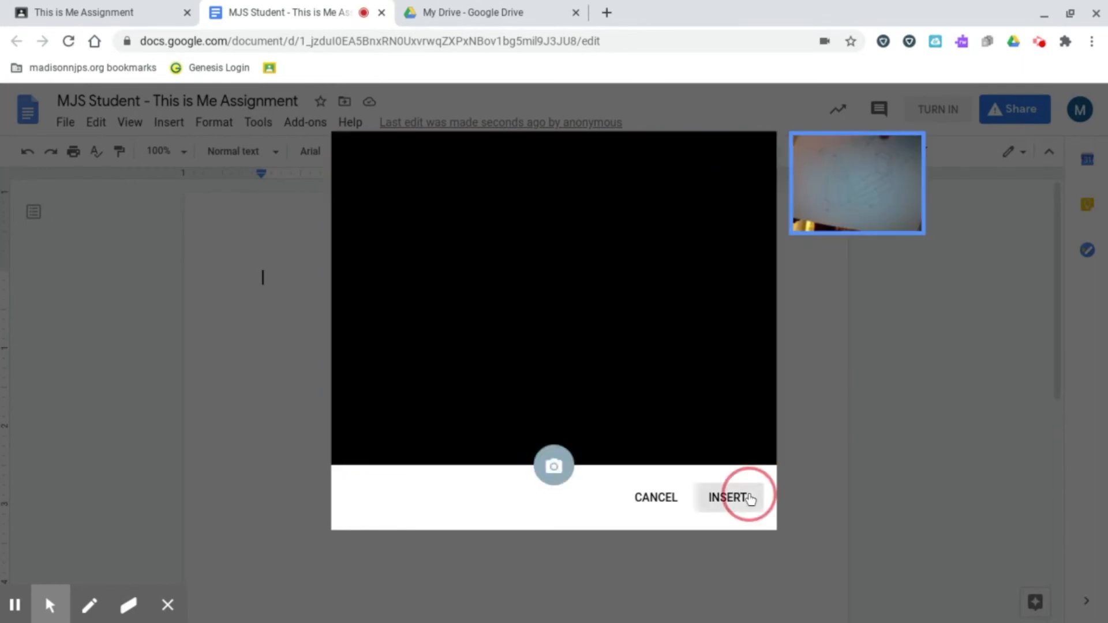
click(729, 496)
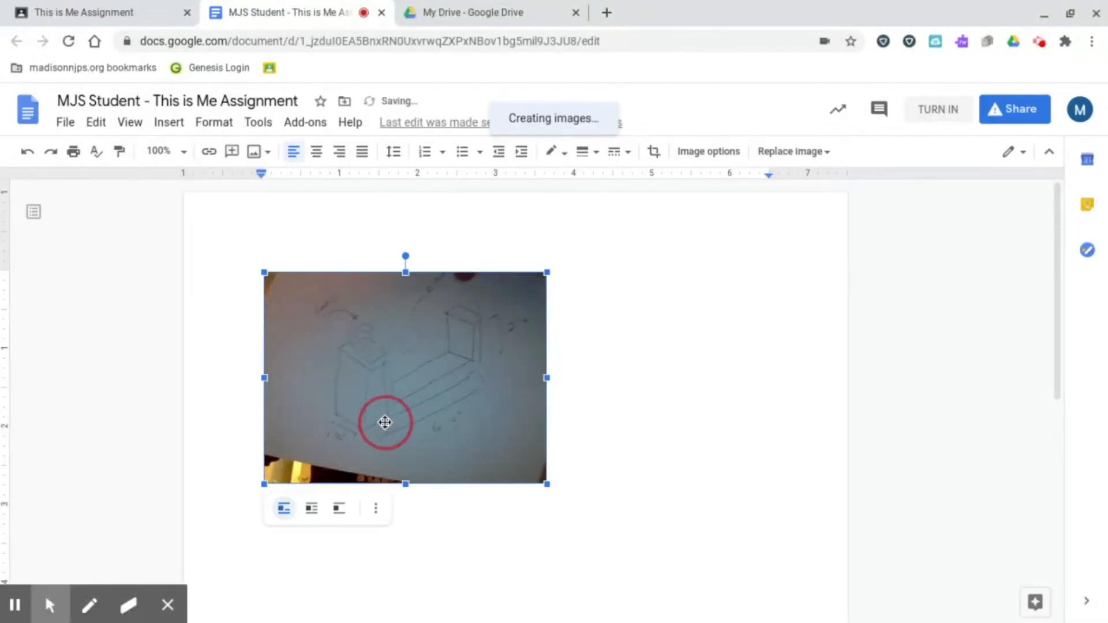
Step: Enlarge the sketch photo so it spans most of the page width
drag(546, 483, 579, 508)
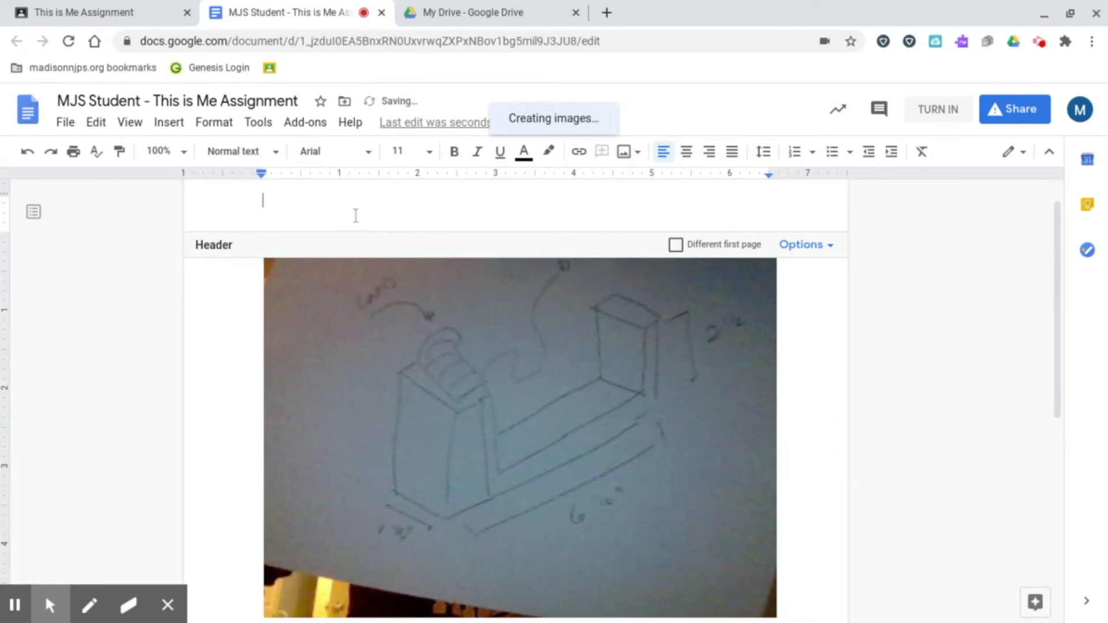
Step: Add the header title 'This is me, by MJS STUD' above the sketch photo
text(This is me, by)
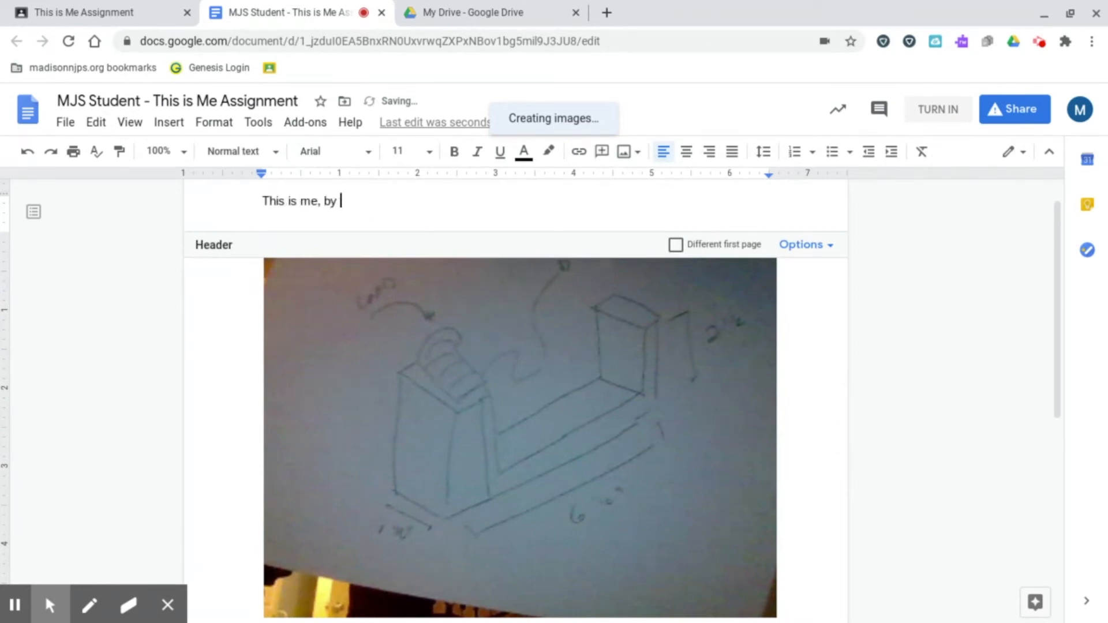
text(MJS STUD)
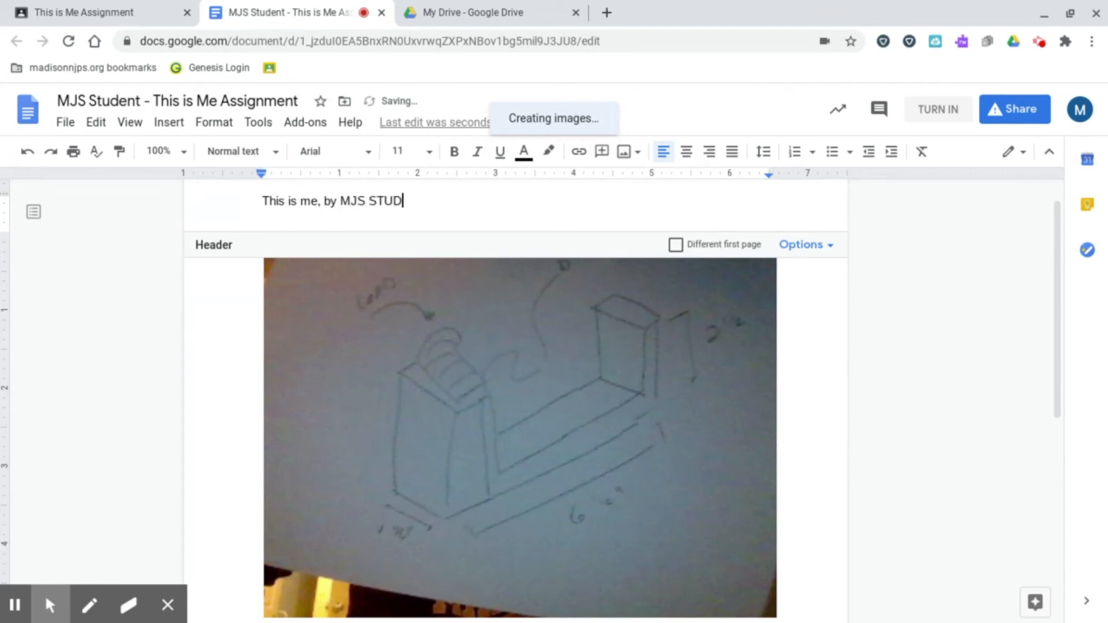
scroll(down, 3)
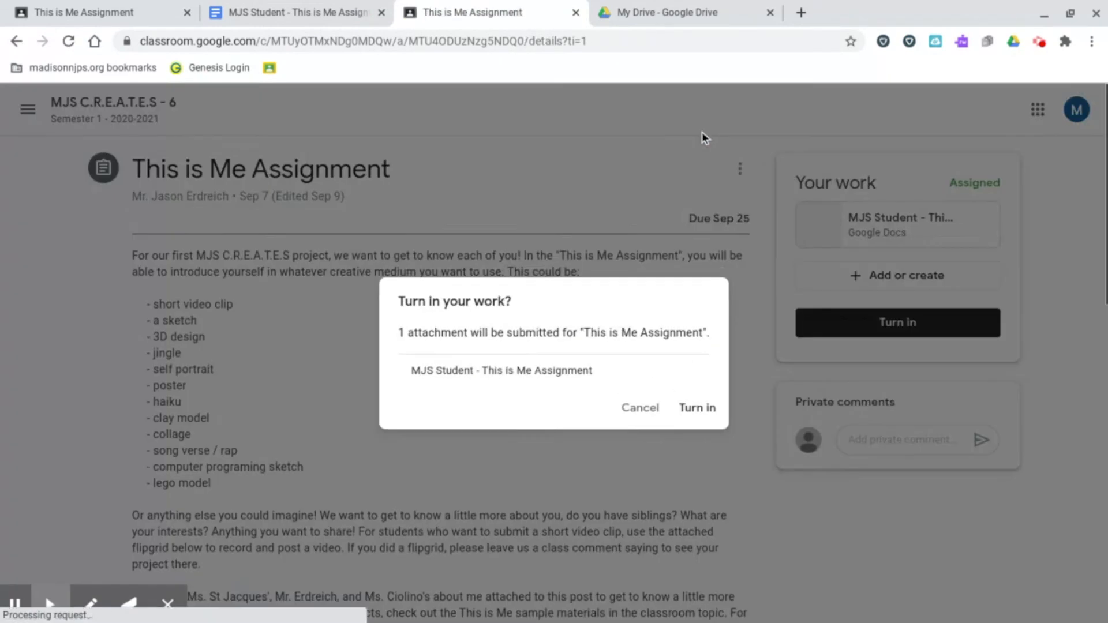
Step: Confirm turning in the attached document for the This is Me Assignment
click(696, 407)
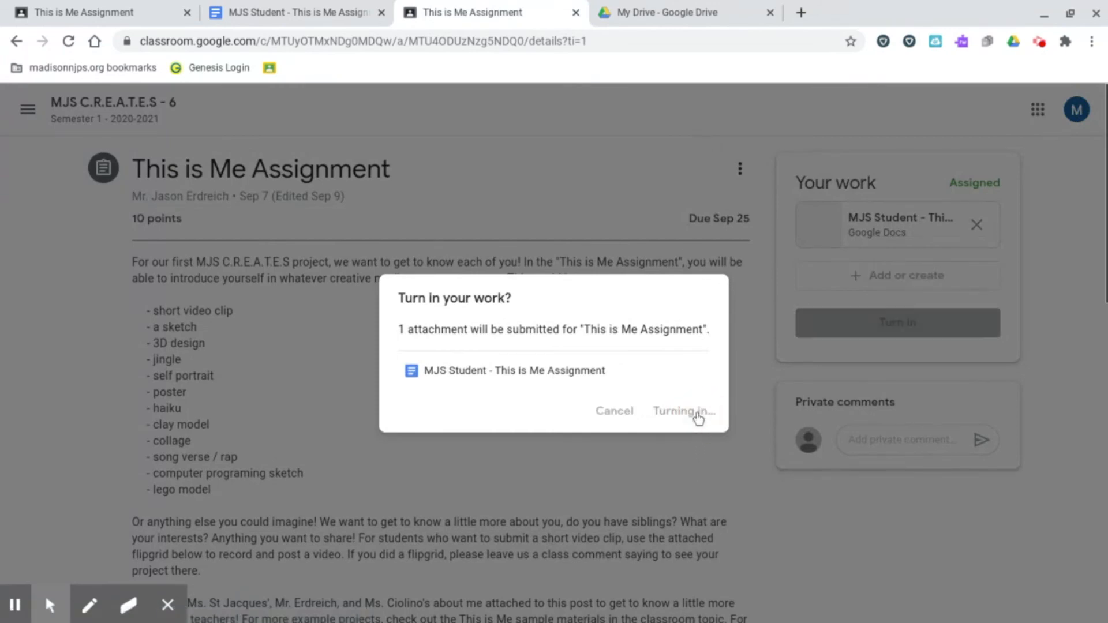